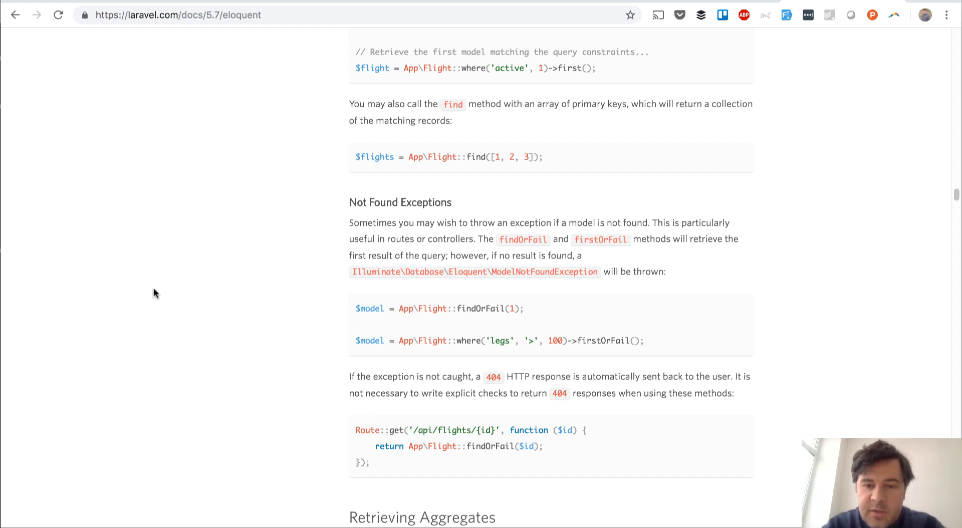
mouse_move(593, 244)
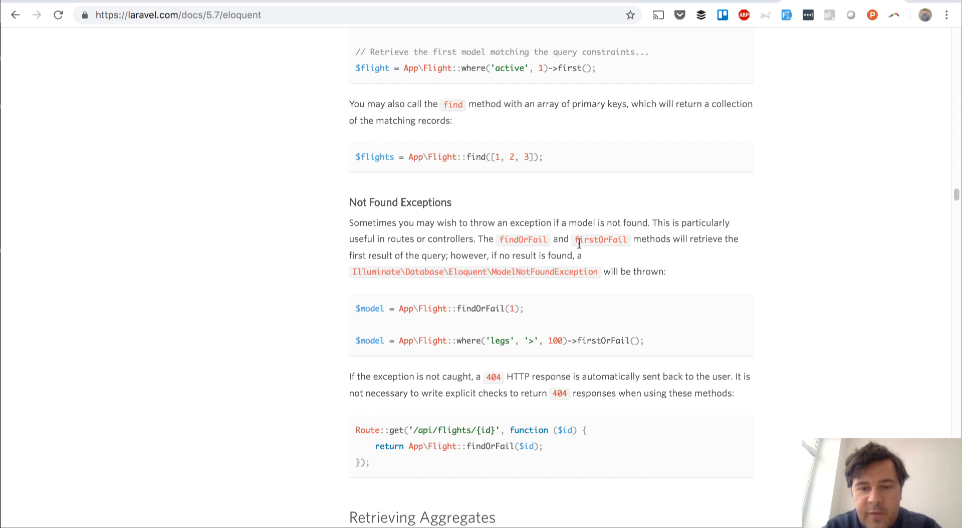
mouse_move(295, 298)
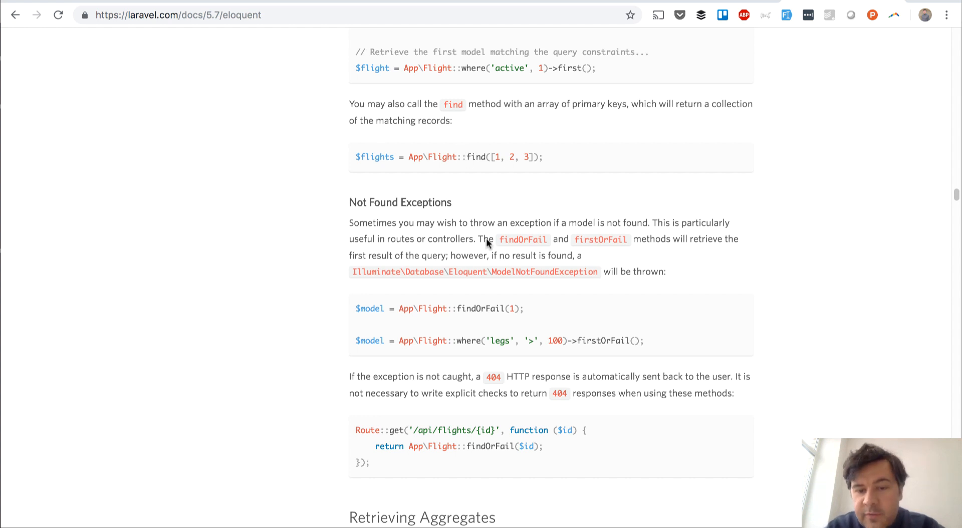
mouse_move(527, 315)
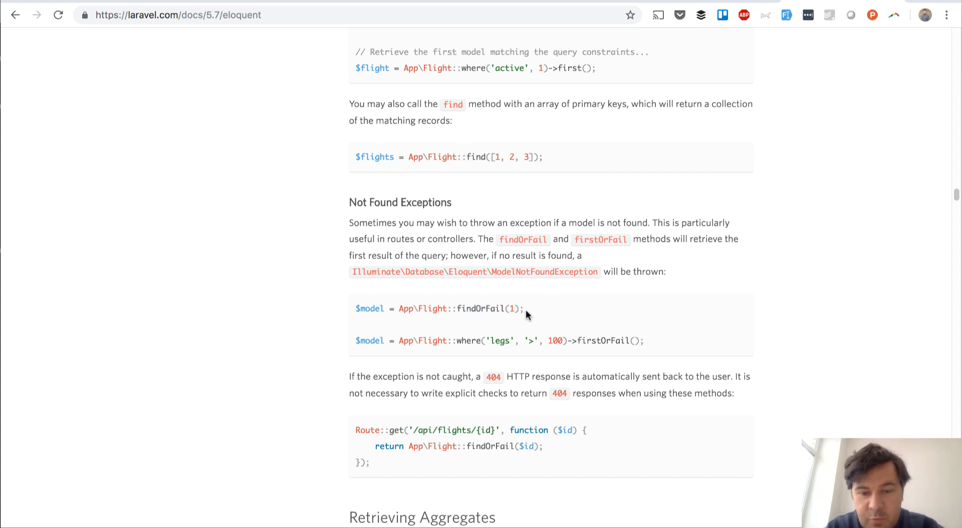
mouse_move(452, 323)
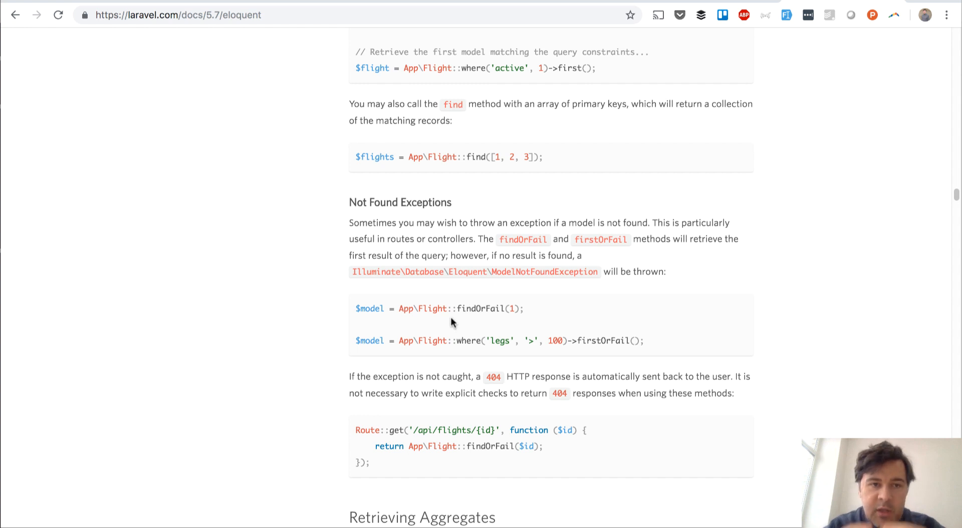
mouse_move(519, 365)
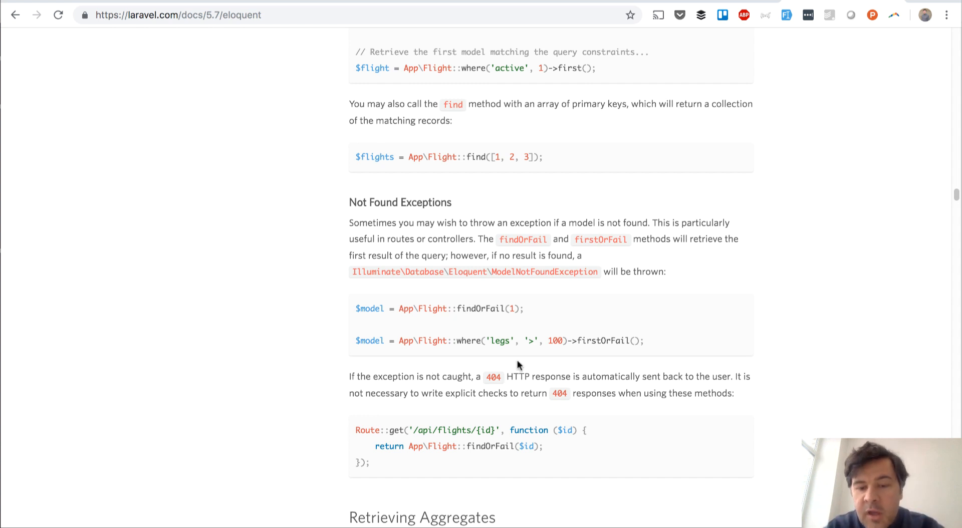
mouse_move(592, 341)
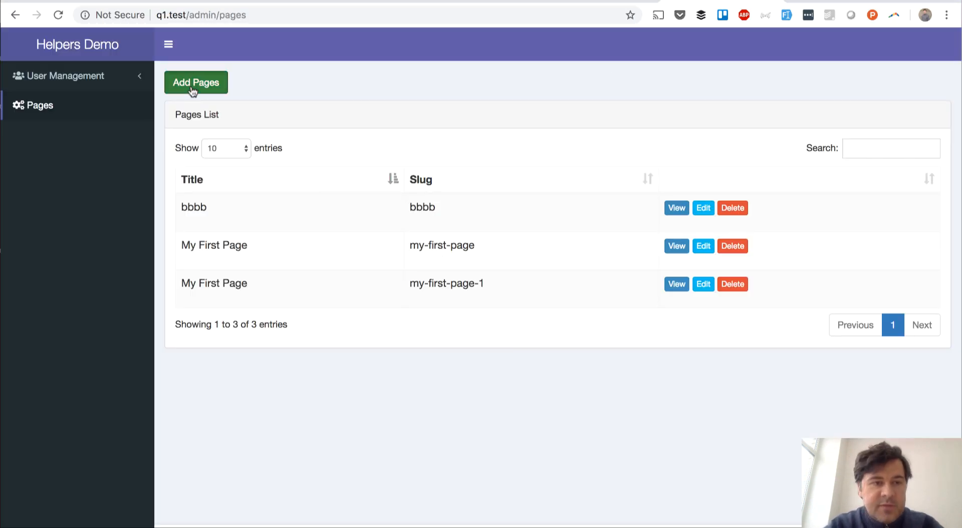
- Start a new page in Helpers Demo and enter the title 'Tir…' so the slug auto-fills
left_click(195, 82)
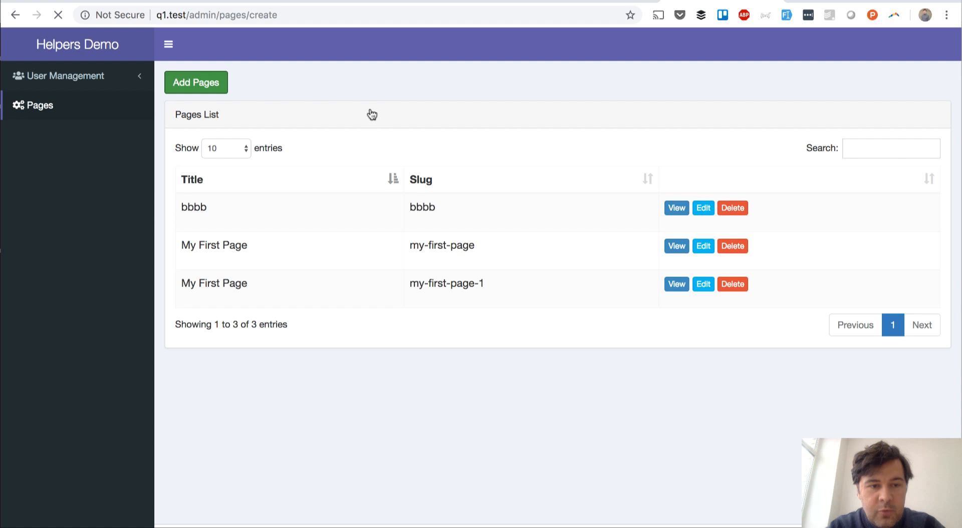
left_click(196, 82)
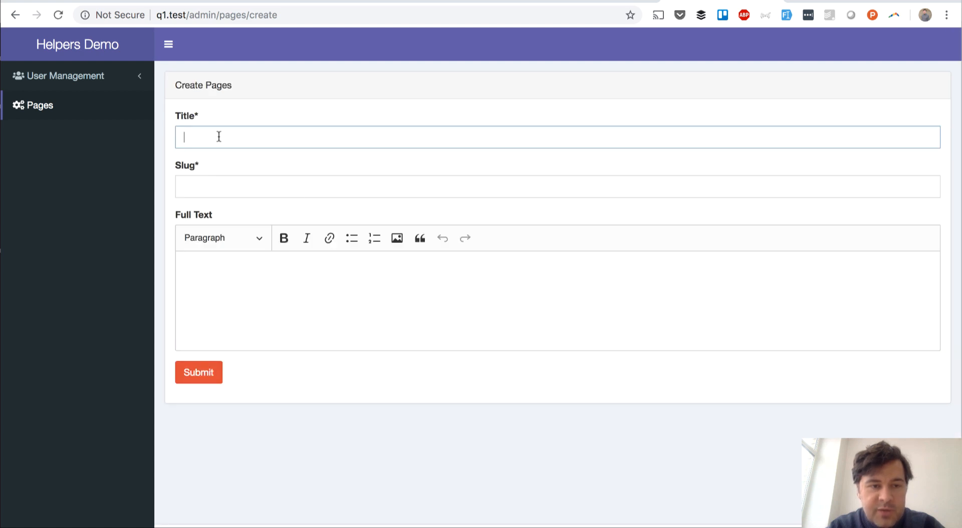
type("Tirdflfdj")
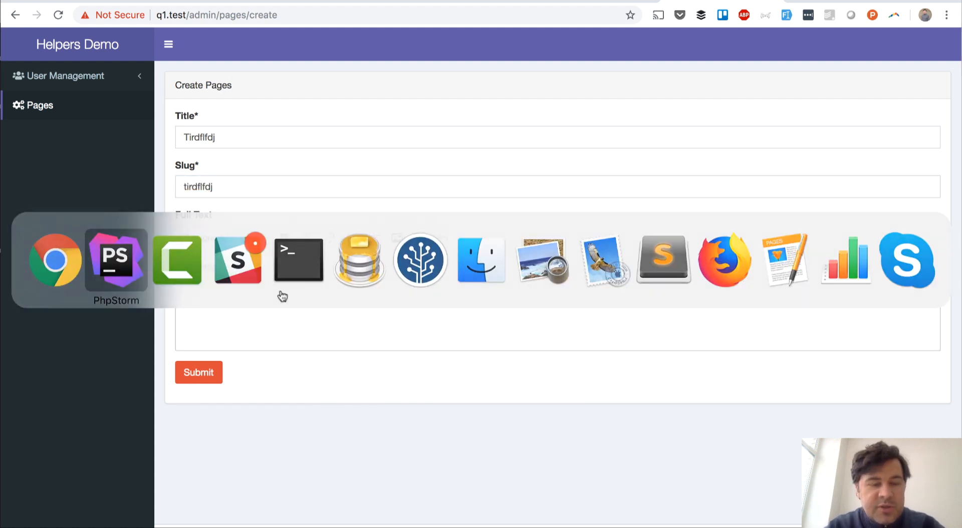
- Open PagesService.php in PhpStorm and highlight storePage's firstOrFail admin user lookup
left_click(115, 261)
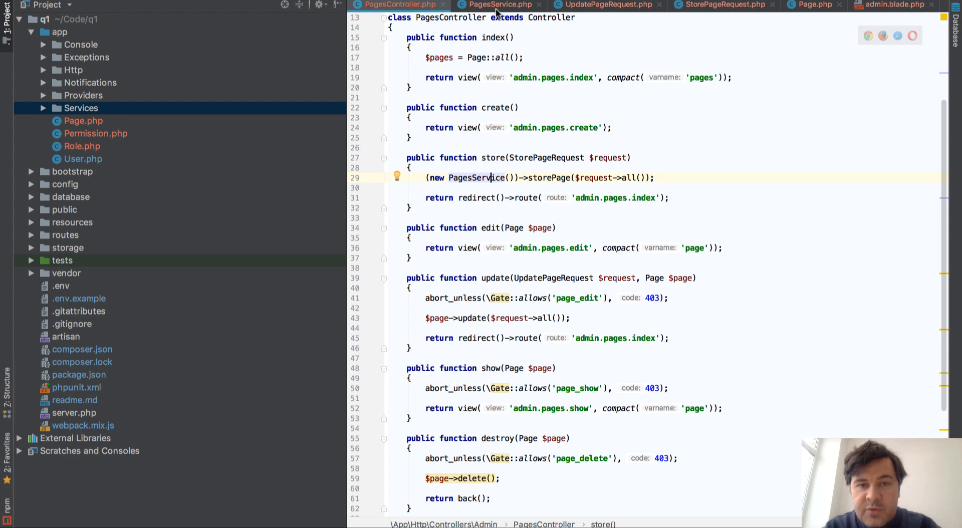
left_click(497, 4)
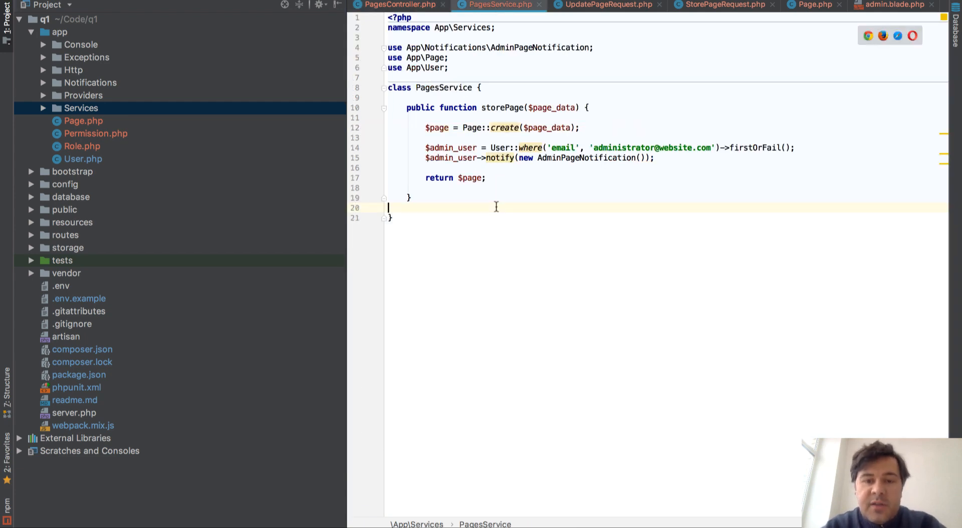
mouse_move(468, 128)
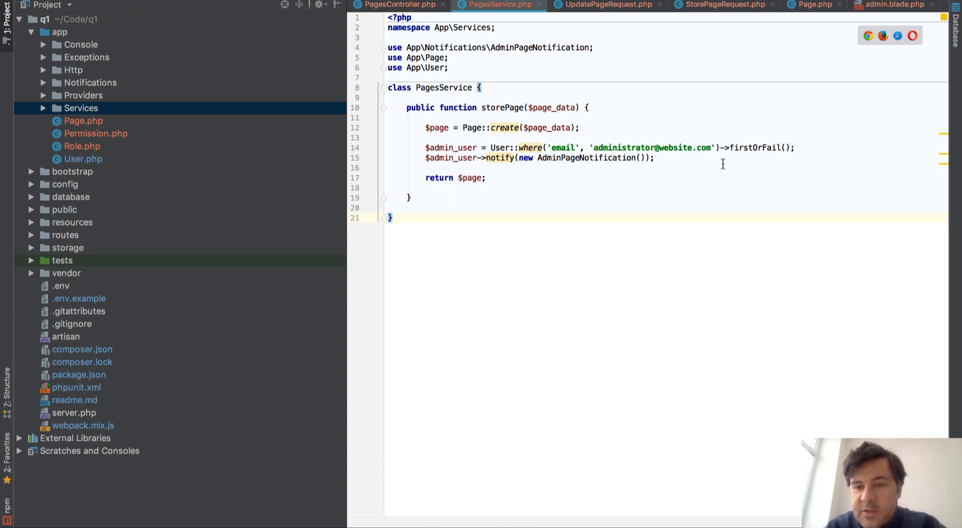
left_click_drag(713, 147, 793, 147)
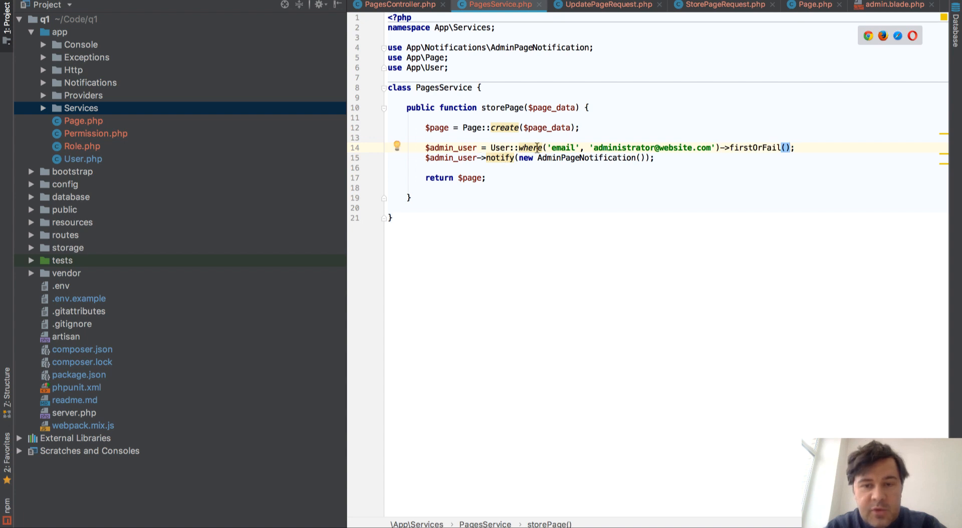
mouse_move(531, 148)
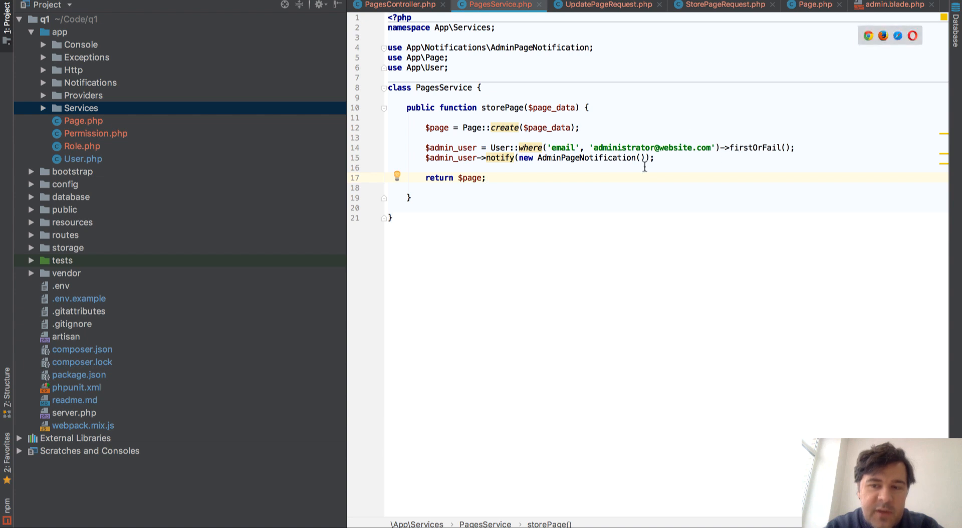
mouse_move(598, 194)
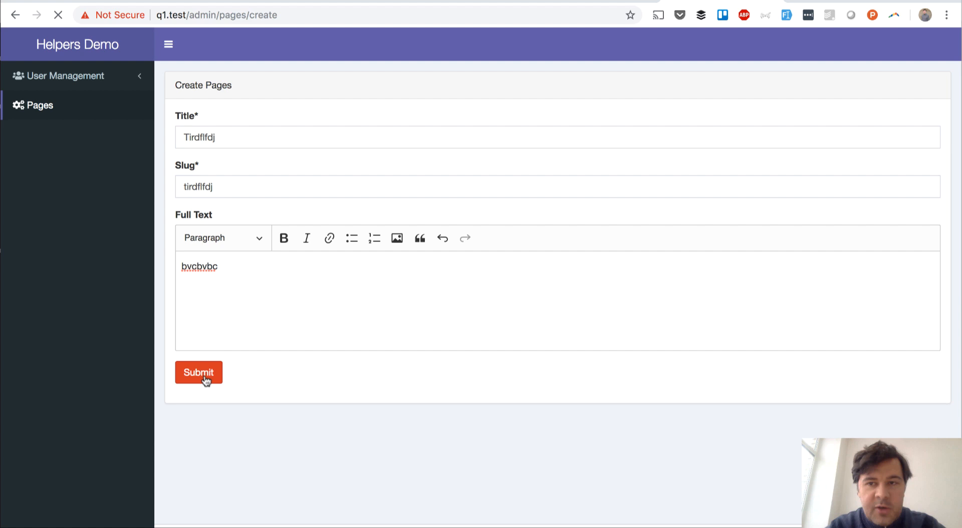
- Submit the Create Pages form to save the Tirdflfdj page
left_click(199, 373)
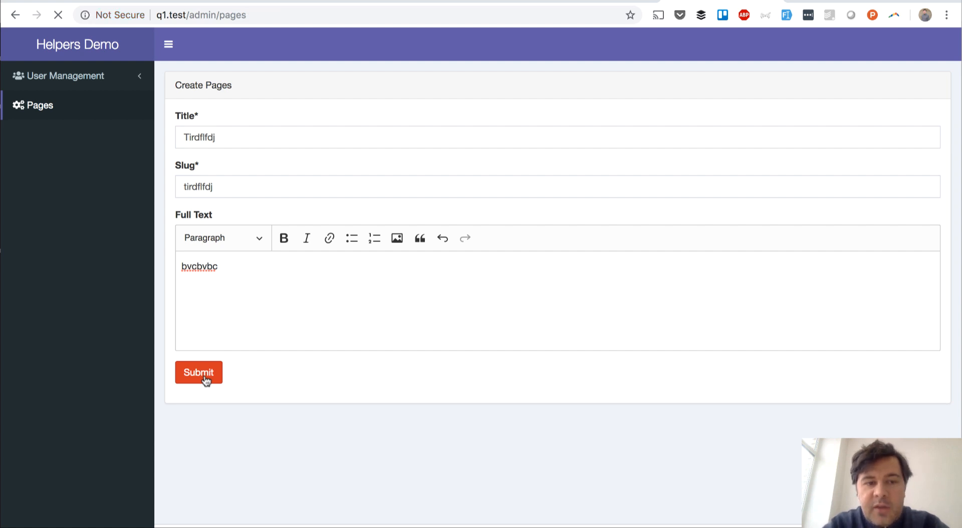
left_click(198, 372)
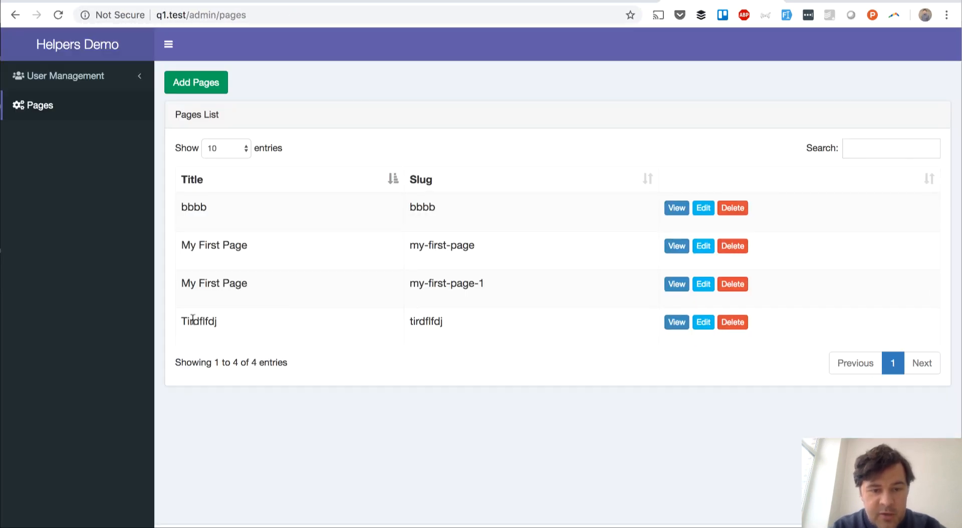
mouse_move(418, 326)
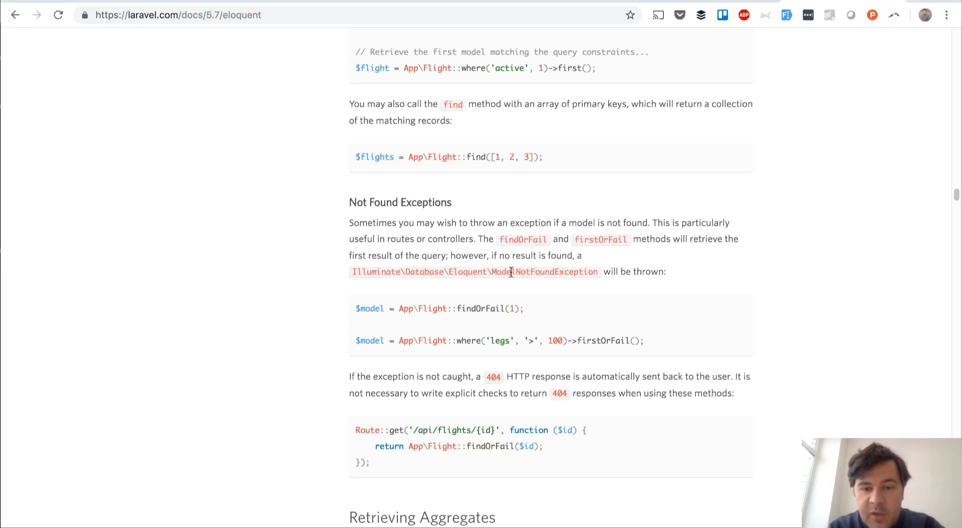
mouse_move(614, 283)
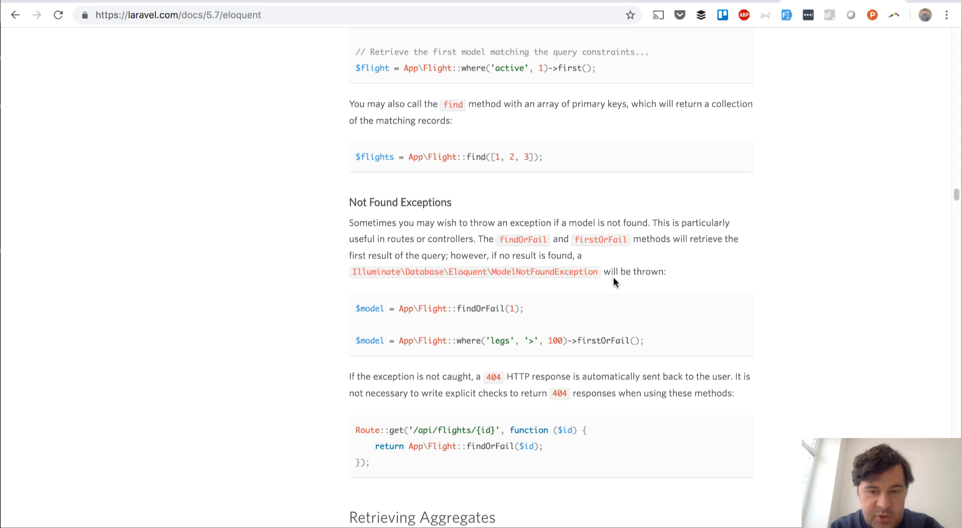
mouse_move(530, 323)
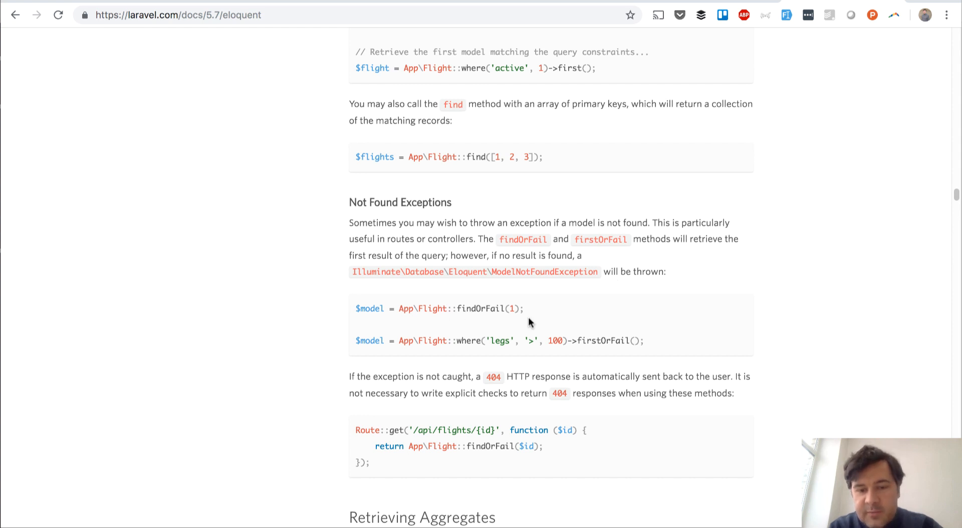
mouse_move(496, 322)
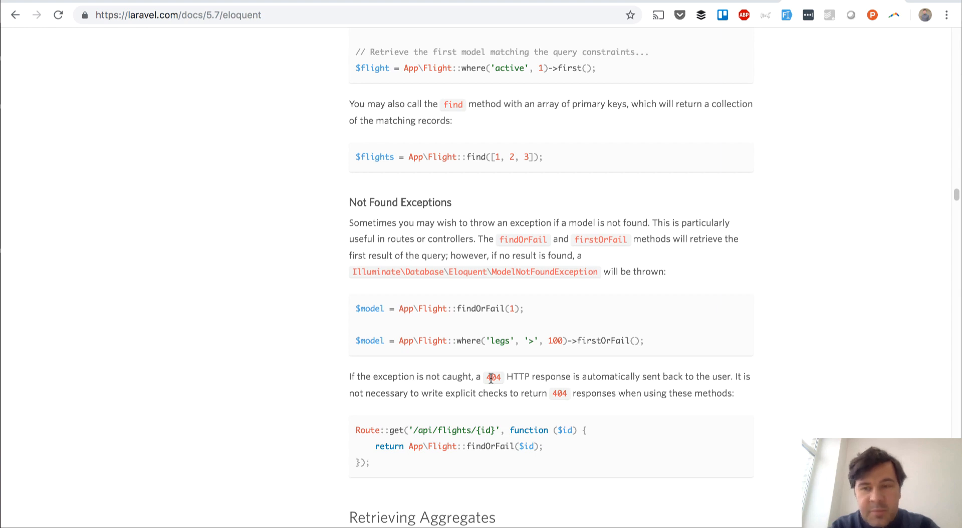
mouse_move(492, 385)
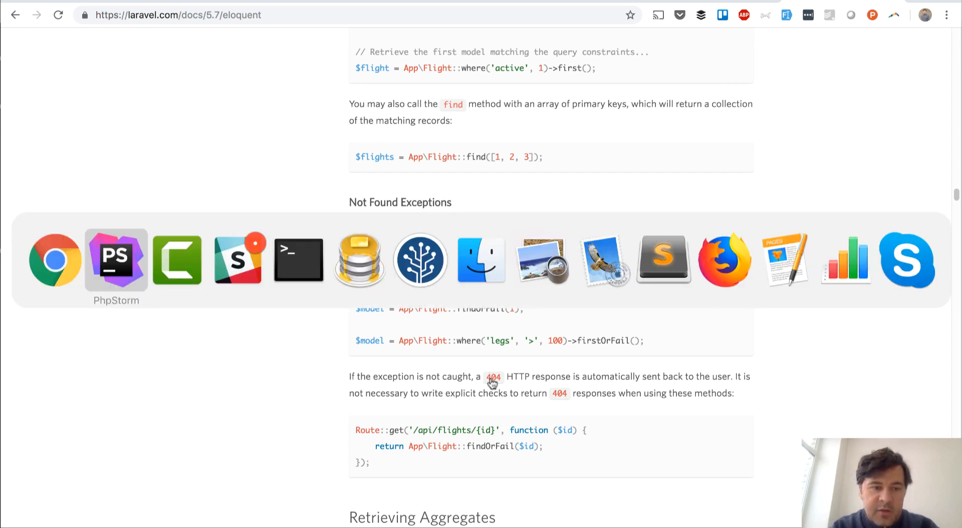
- Return to PhpStorm's PagesService storePage code after reading the firstOrFail 404 docs
left_click(115, 260)
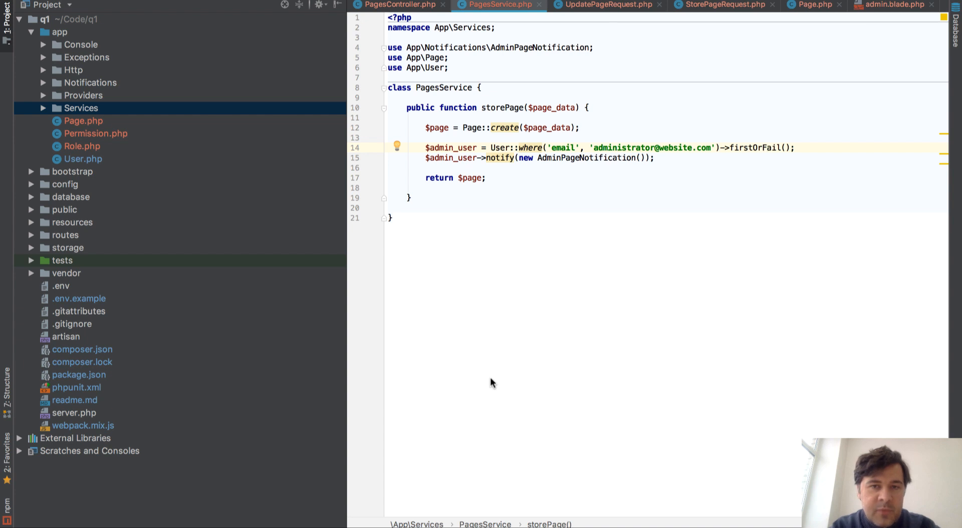